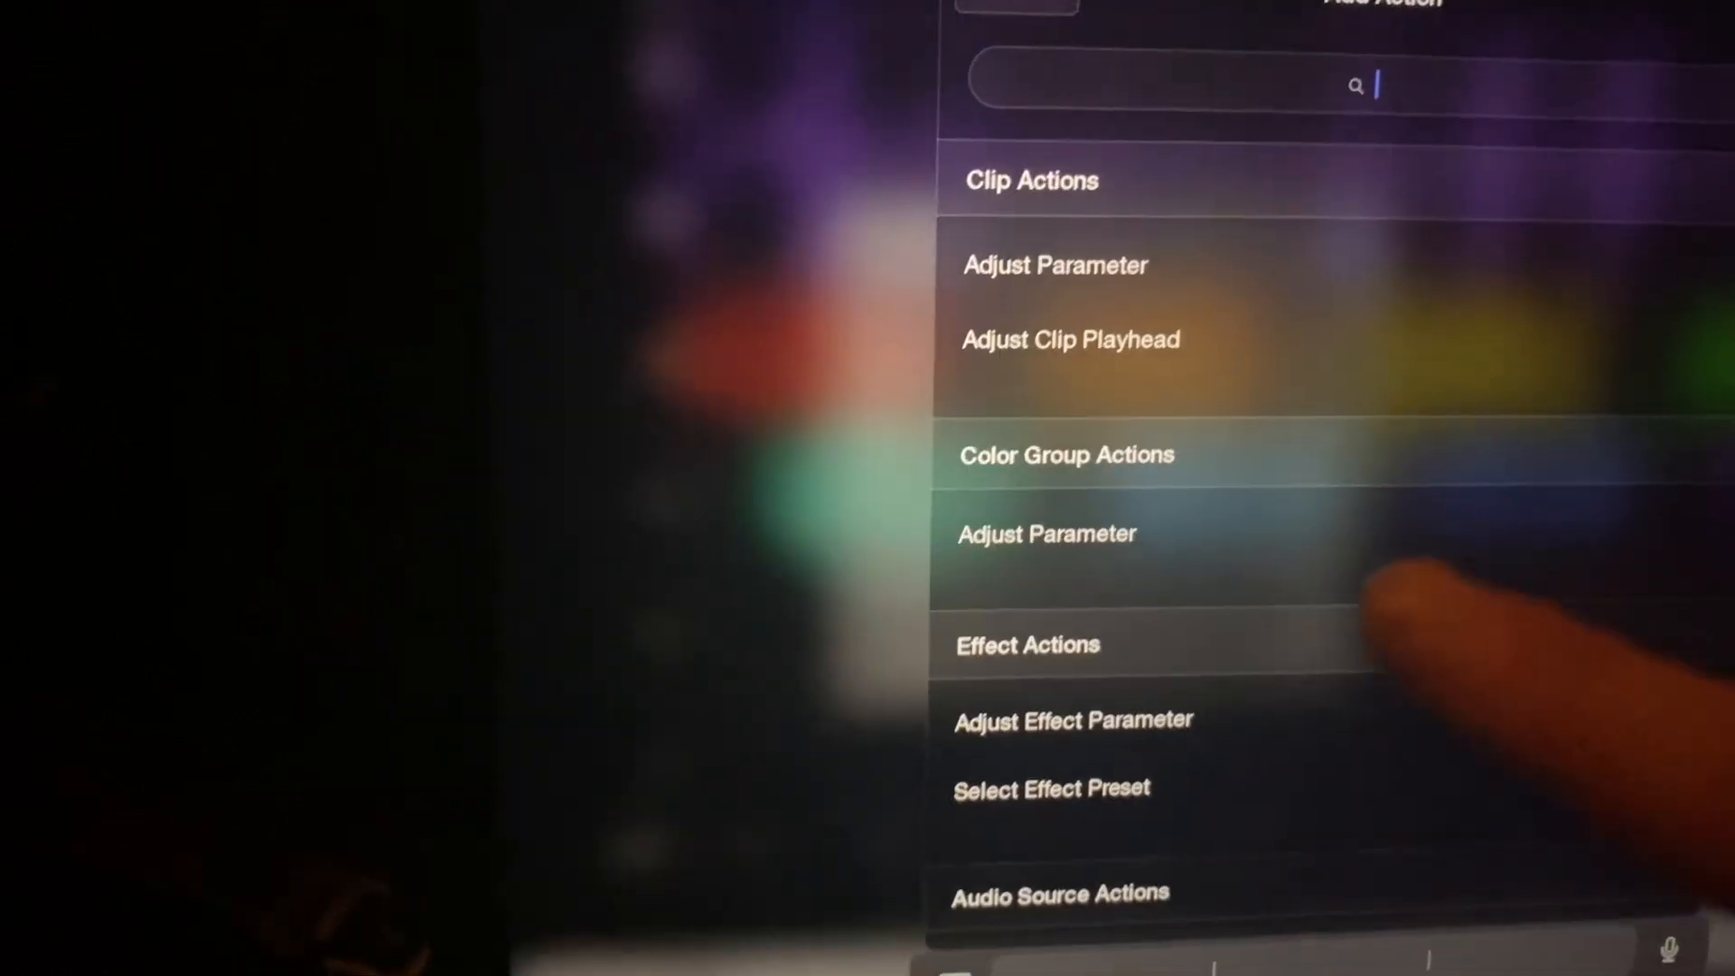
Map the blue knob to Turnado Control 1 (range 0 to 1), then start the next knob's mapping.
{"action": "left_click", "coordinate": [1072, 720]}
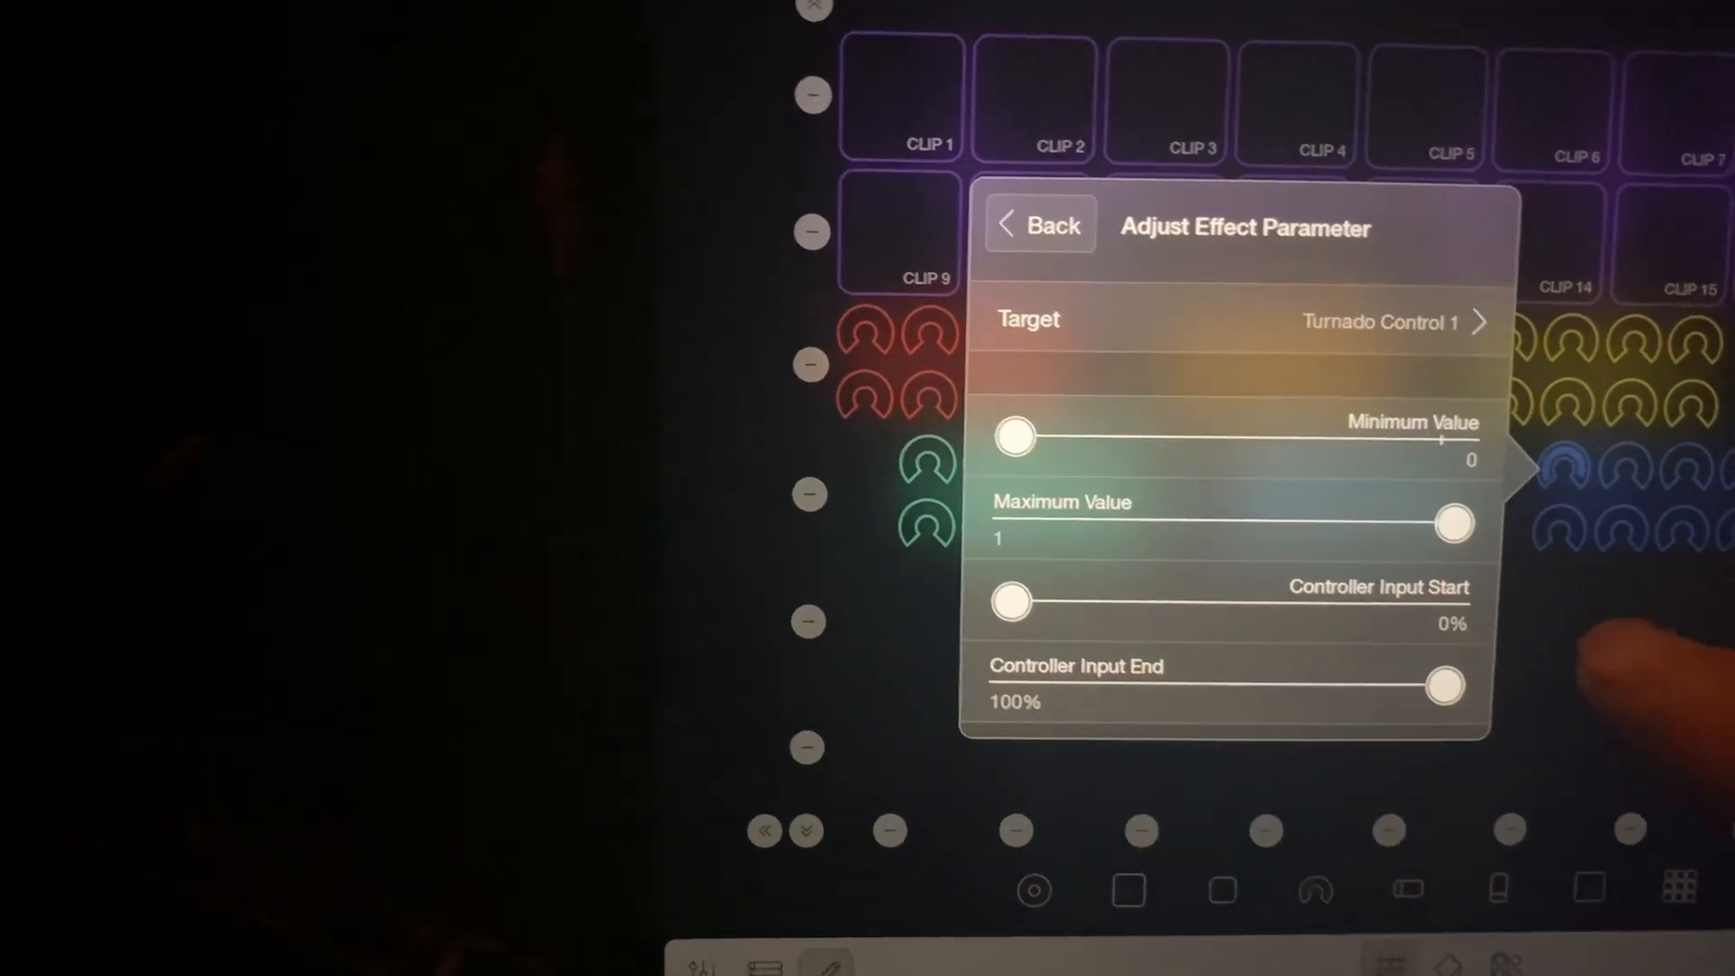
{"action": "left_click", "coordinate": [1038, 224]}
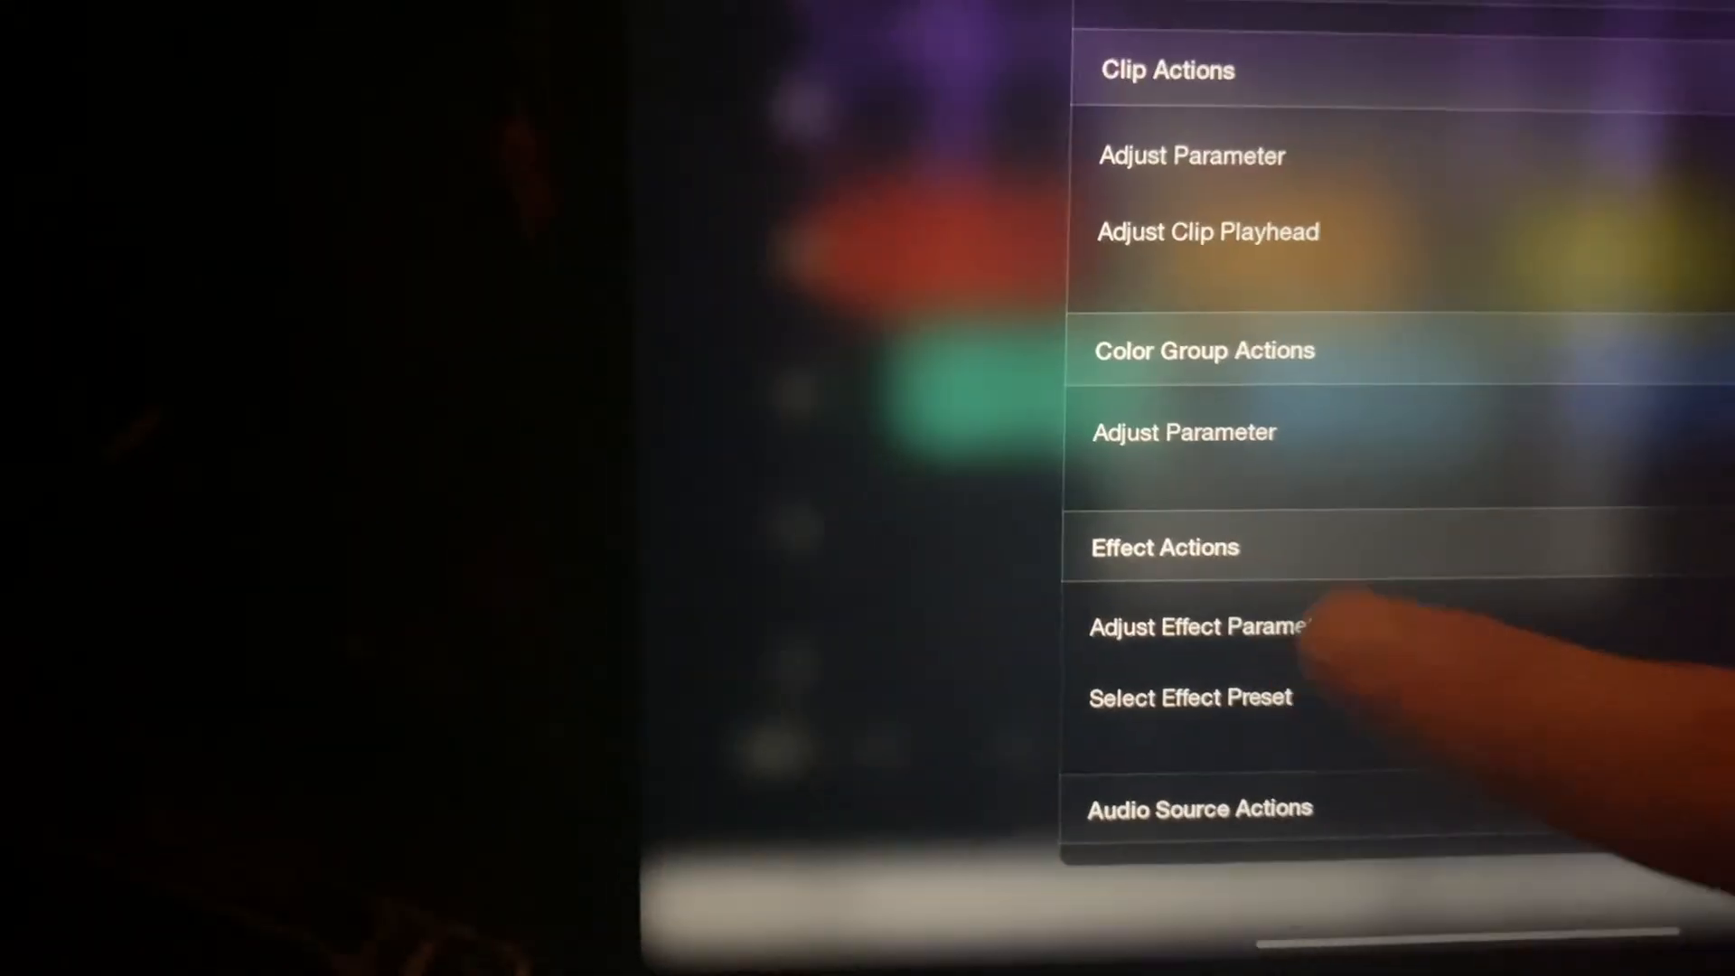
{"action": "left_click", "coordinate": [1191, 698]}
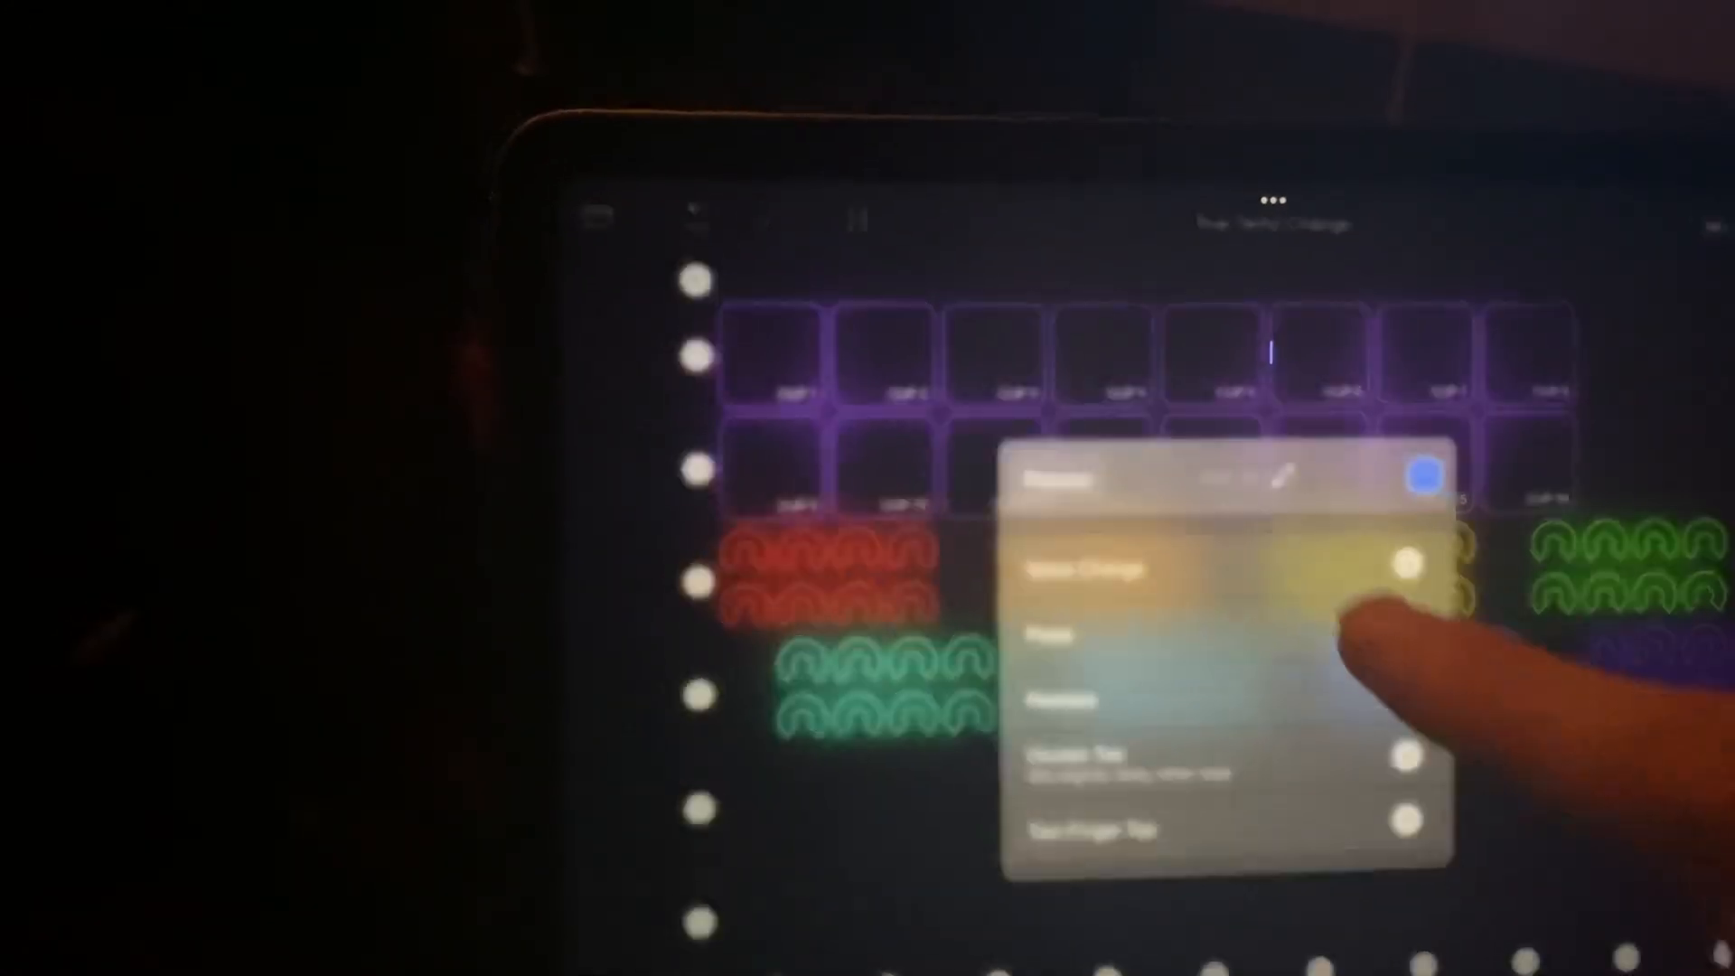
Give the next knob an Adjust Effect Parameter action and choose its Turnado parameter target.
{"action": "left_click", "coordinate": [1090, 569]}
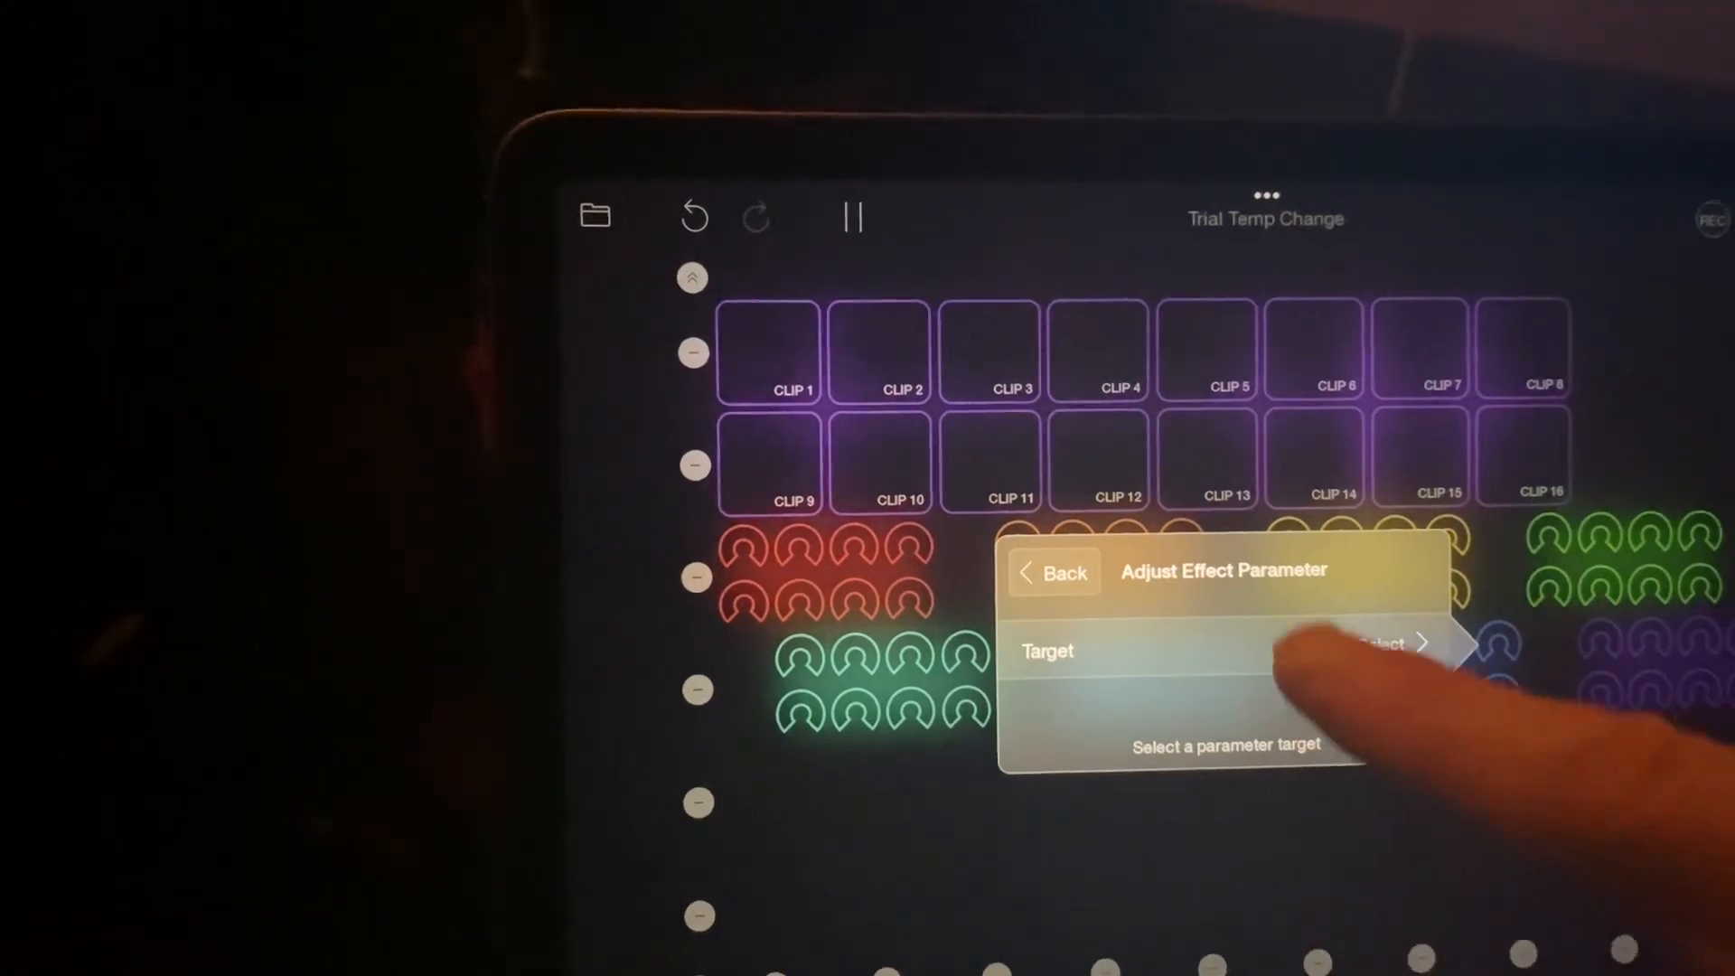
{"action": "left_click", "coordinate": [1393, 647]}
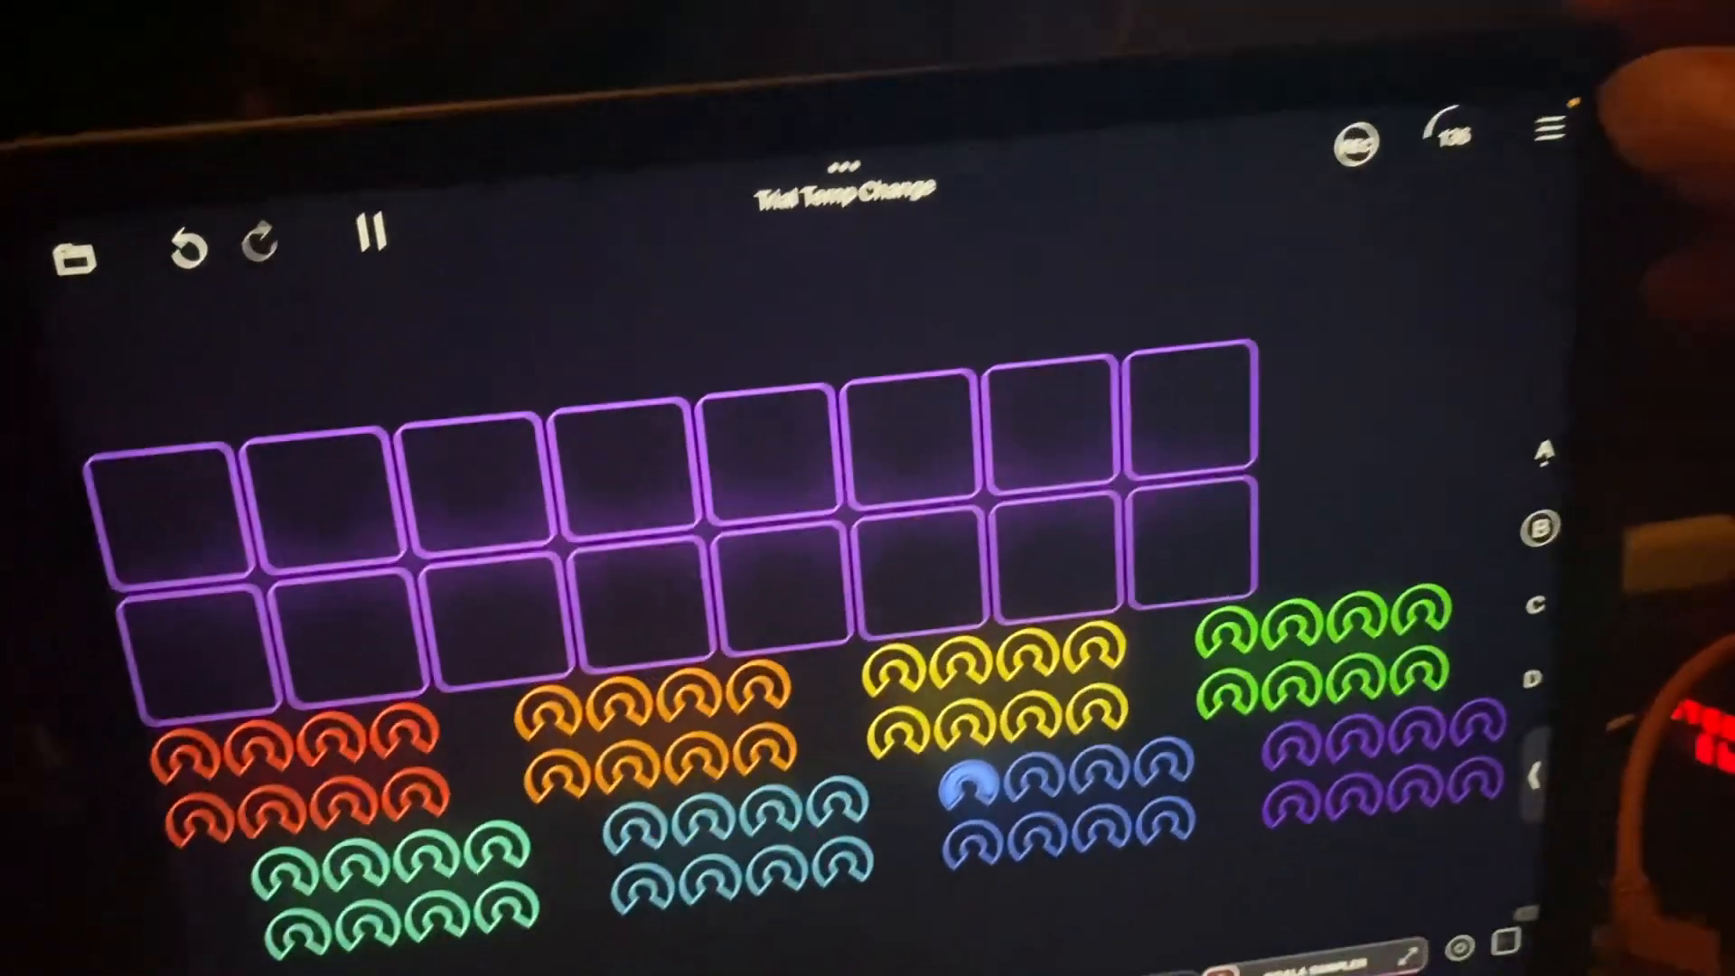
Leave knob editing and bring up the settings menu that lists MIDI Learn.
{"action": "left_click", "coordinate": [1549, 129]}
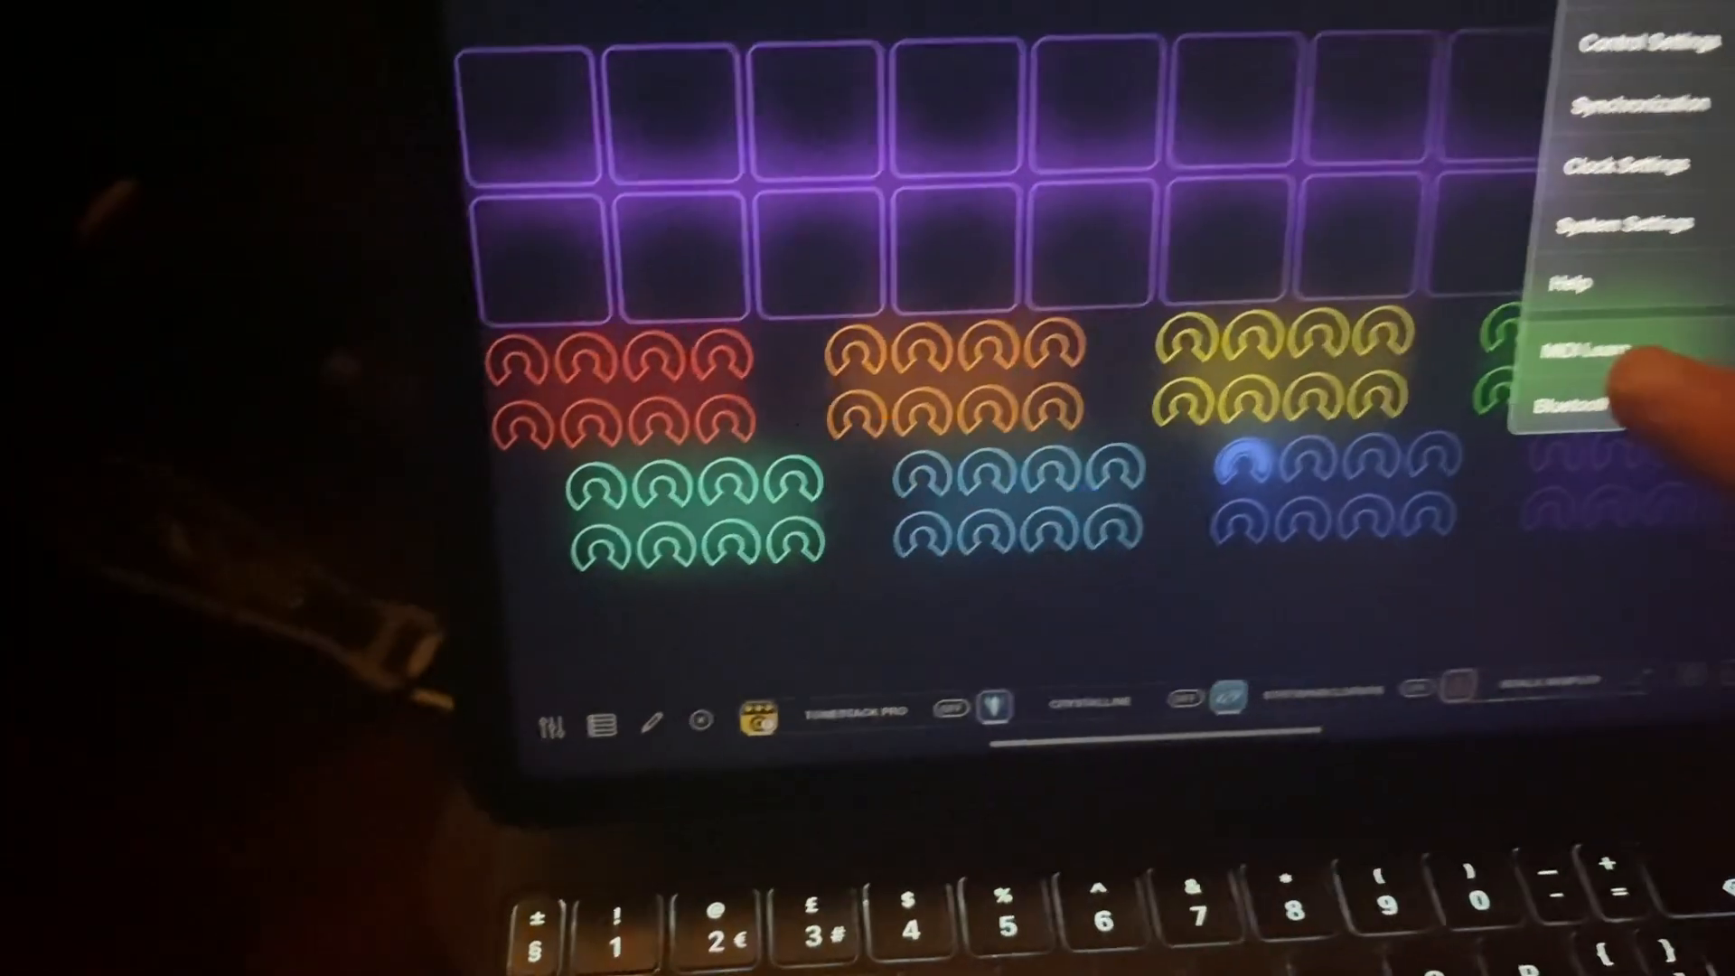